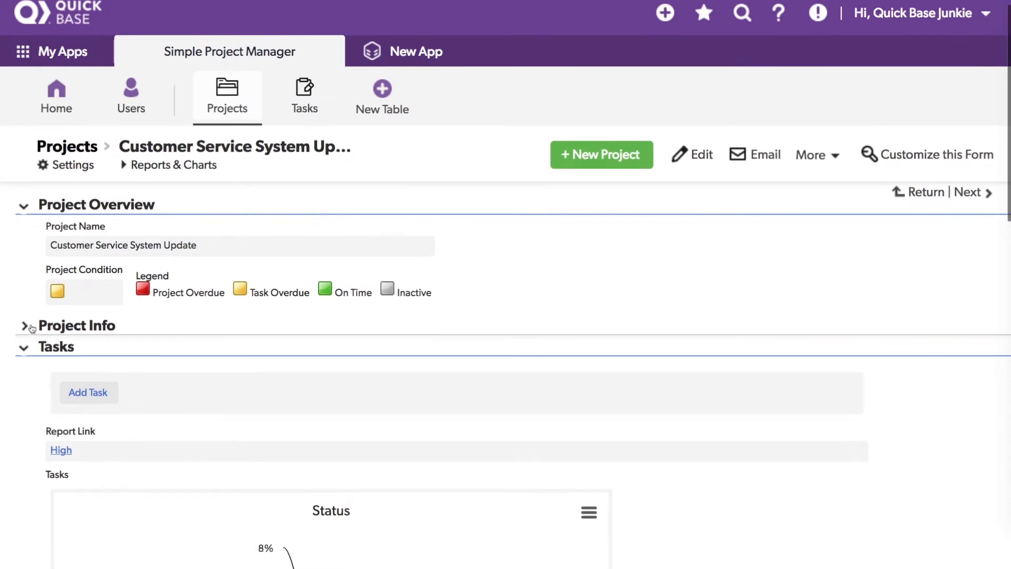
Open the Customer Service System Update project to view its High report link and Status chart
left_click(928, 154)
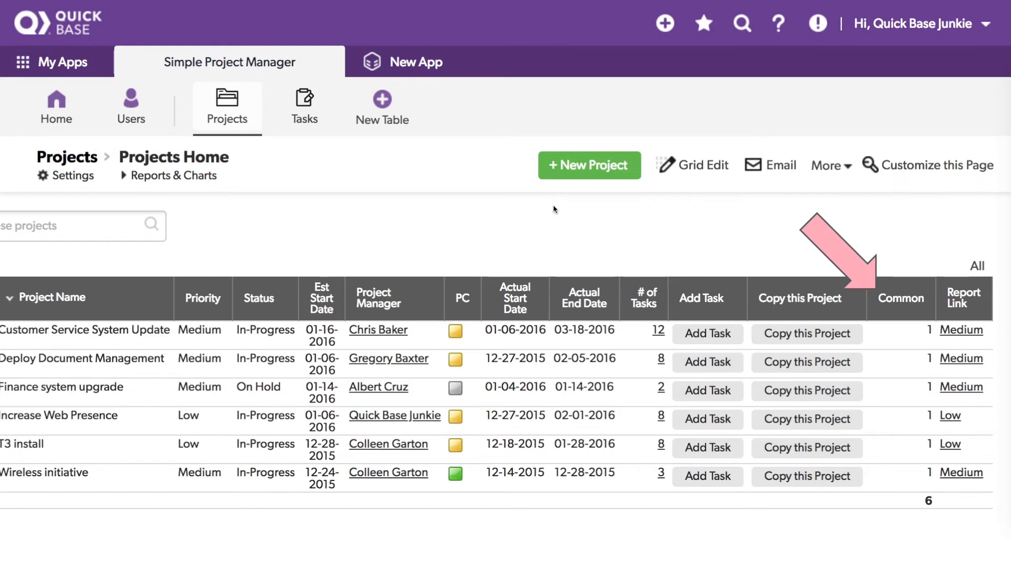
Open a project from the six-project list showing Common values of 1 and Report Links
left_click(86, 330)
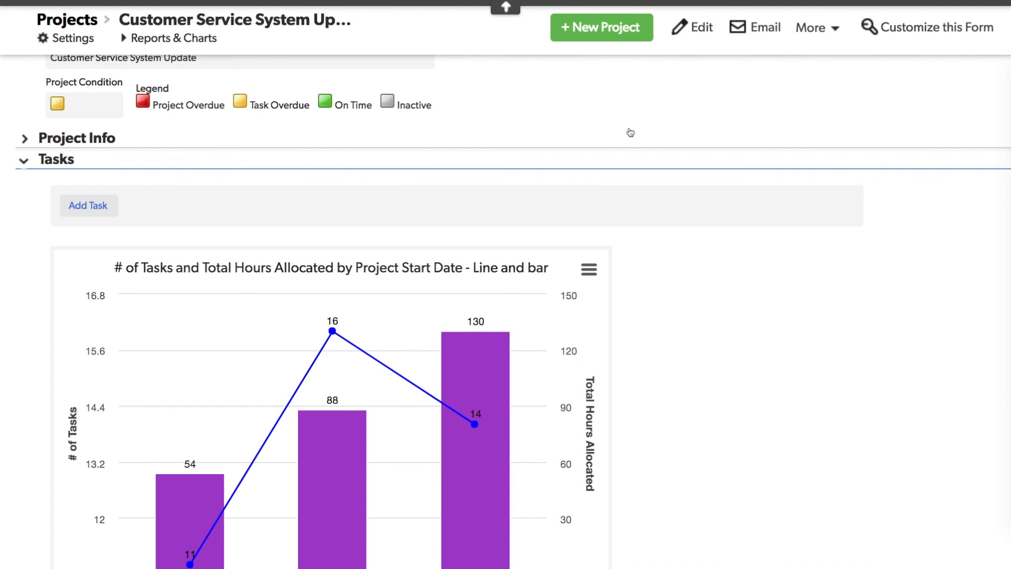